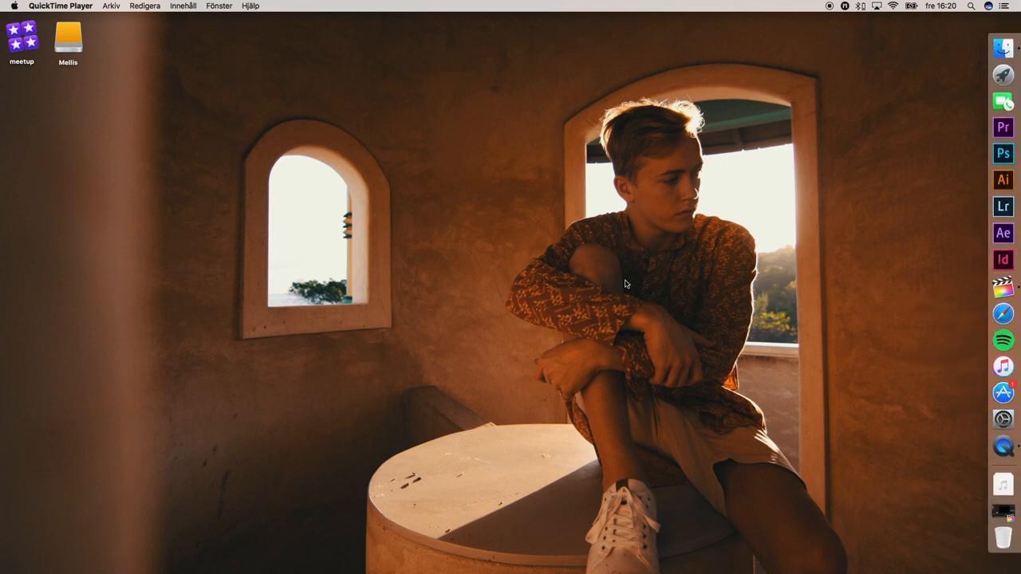
pyautogui.moveTo(443, 244)
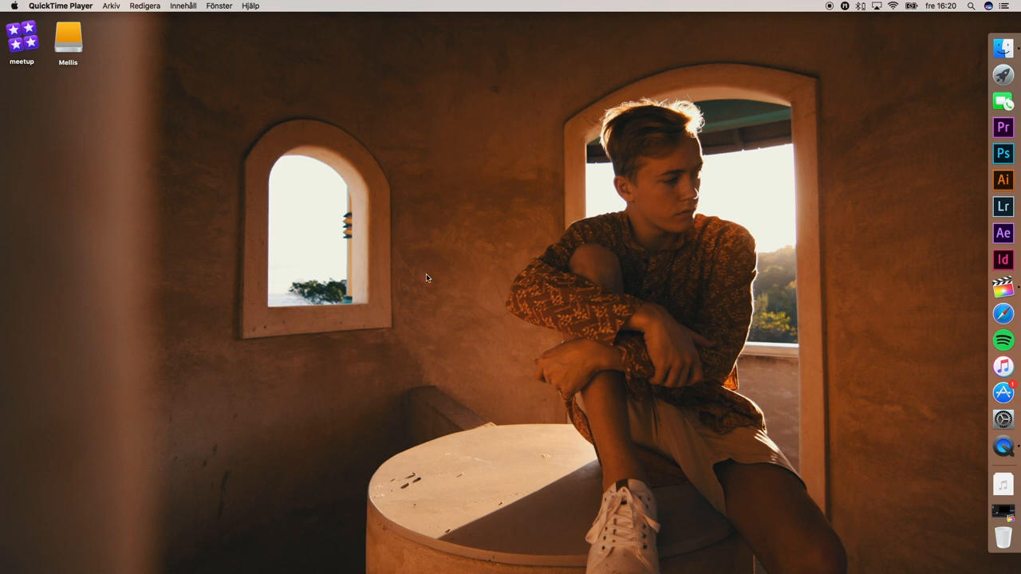
pyautogui.moveTo(491, 163)
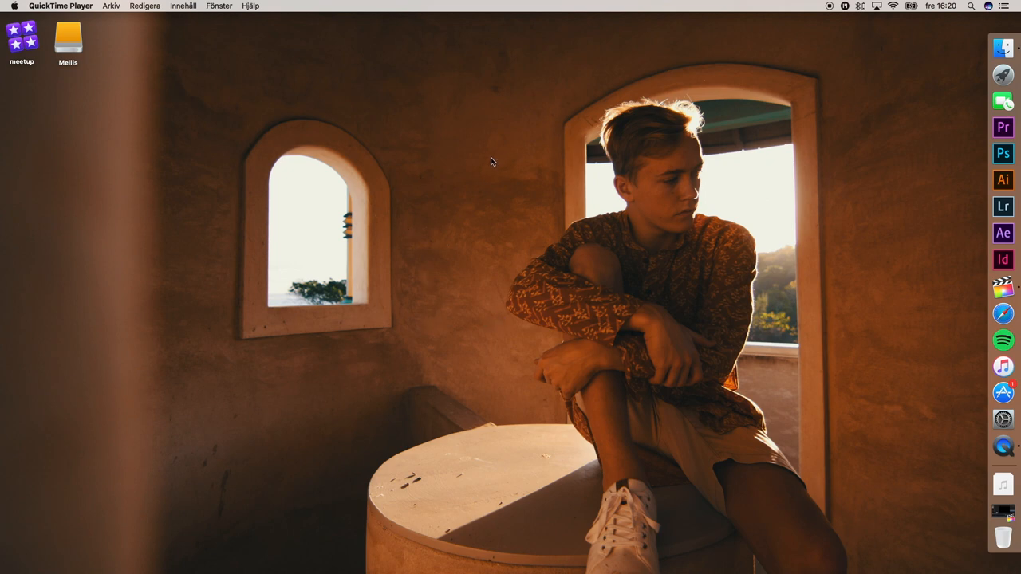
pyautogui.moveTo(491, 147)
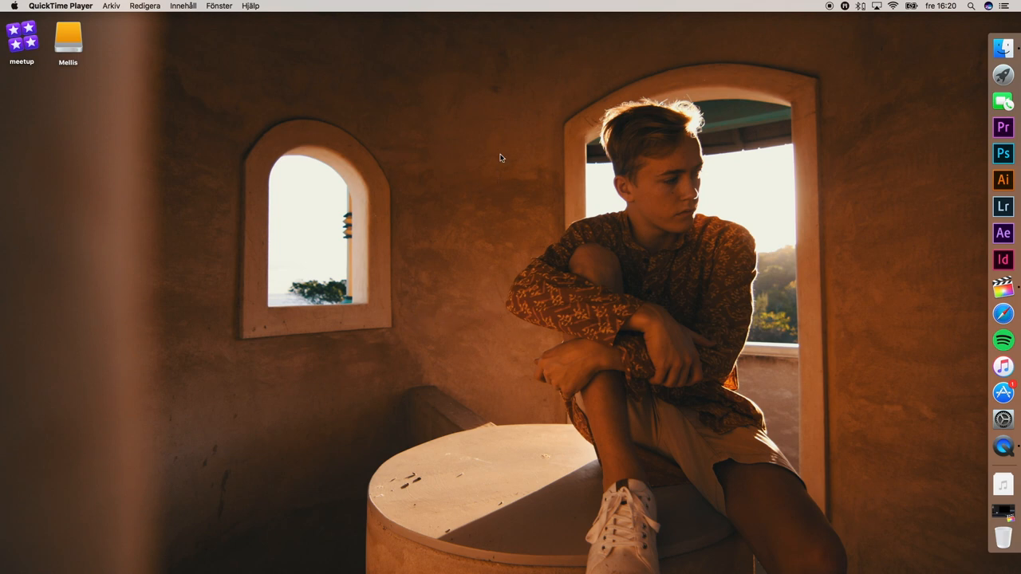
pyautogui.moveTo(402, 323)
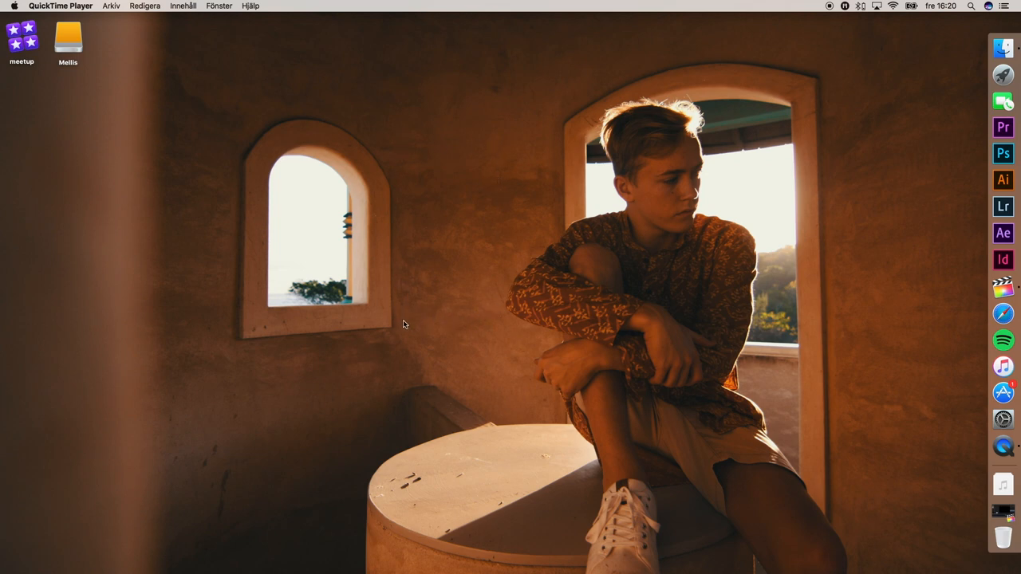
pyautogui.moveTo(491, 178)
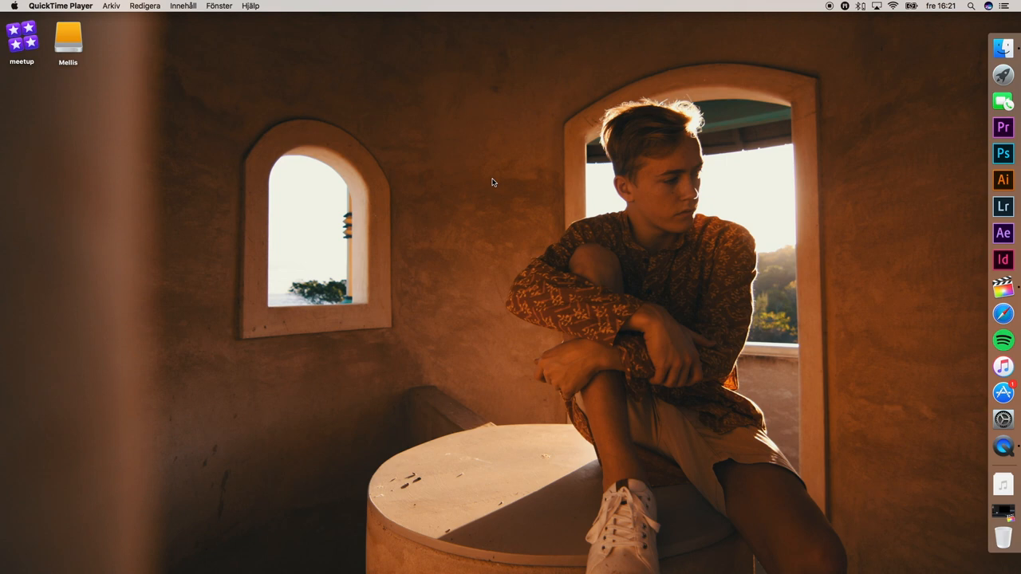
pyautogui.moveTo(788, 208)
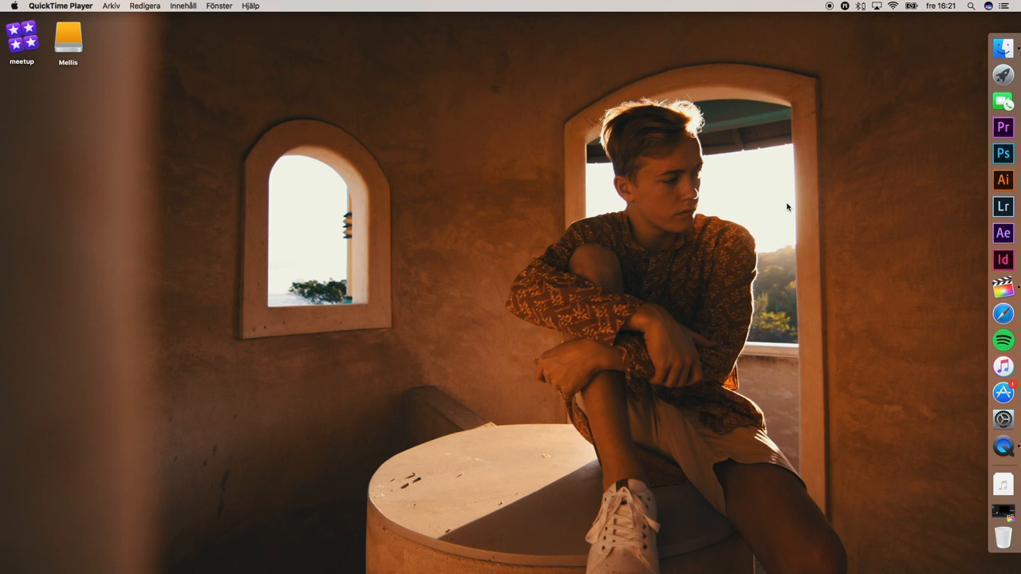
pyautogui.moveTo(799, 192)
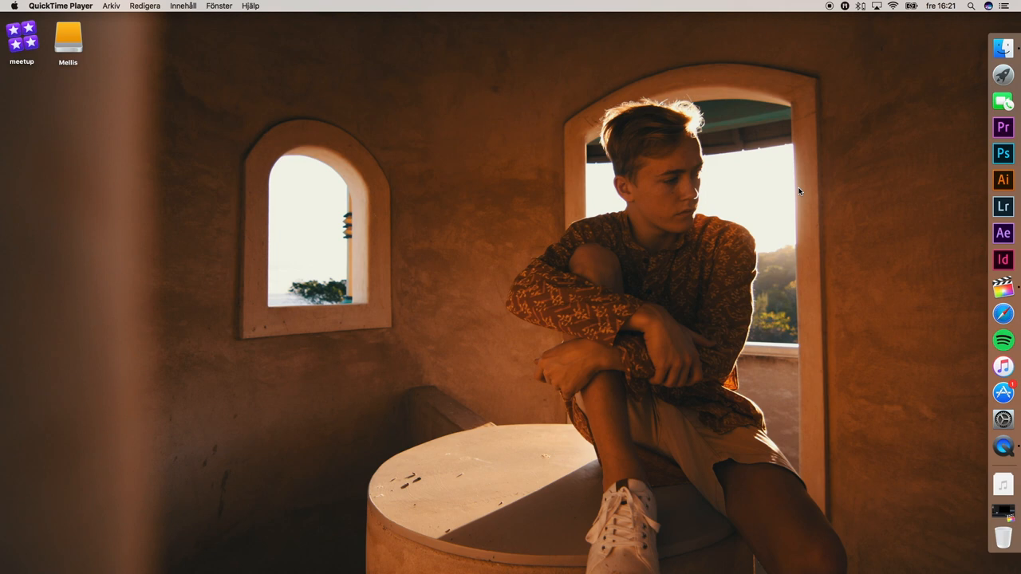
pyautogui.moveTo(979, 121)
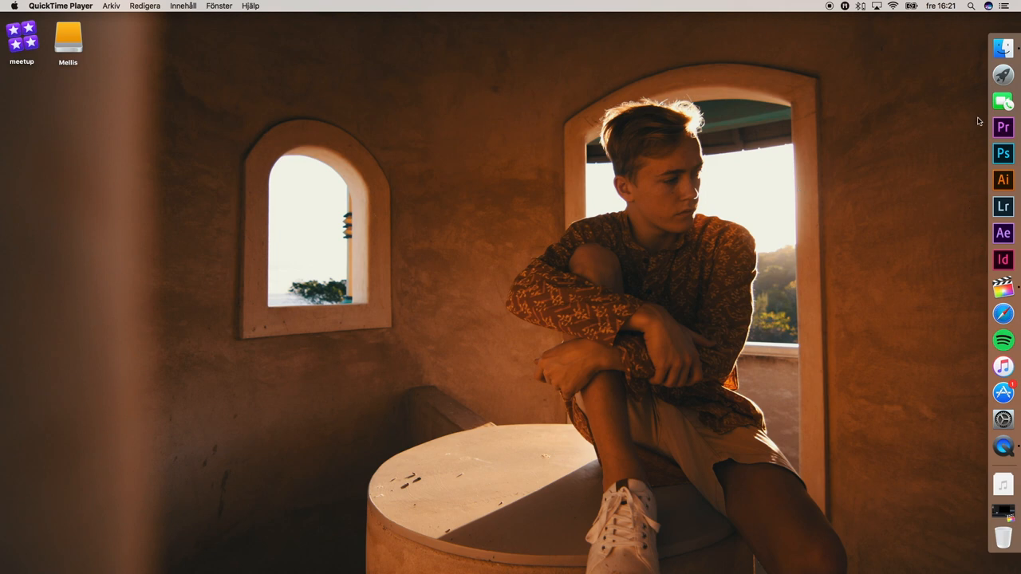
pyautogui.moveTo(982, 275)
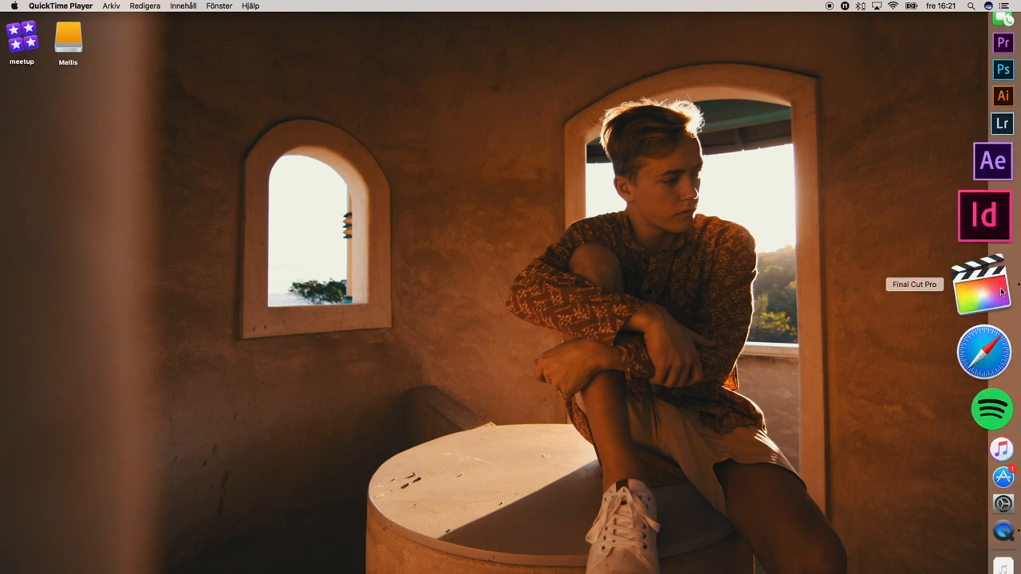
# Launch Final Cut Pro with its library and bring up the File > New choices.
pyautogui.click(983, 284)
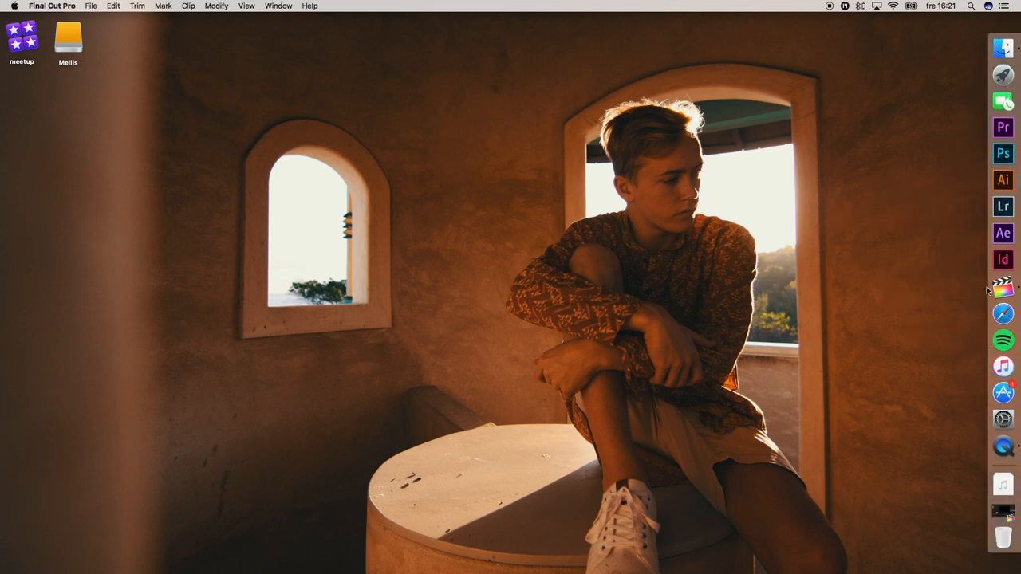
pyautogui.click(1002, 287)
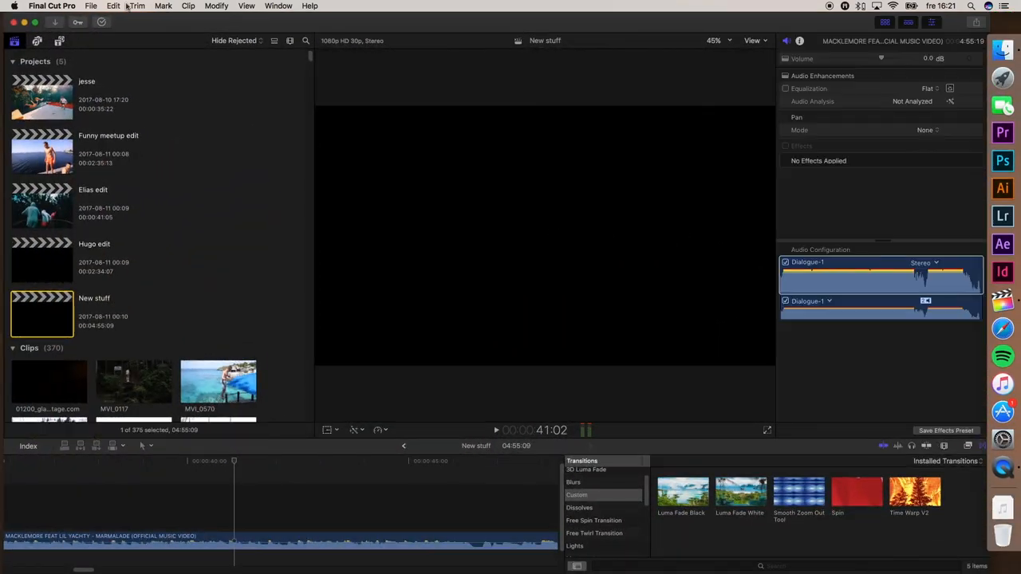
pyautogui.click(91, 7)
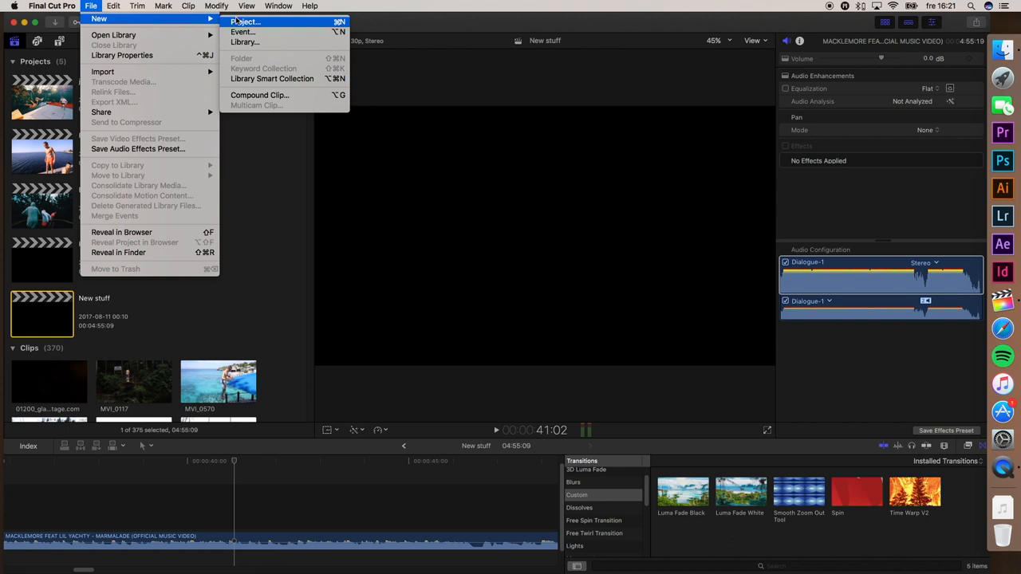
# Start a new project and name it 'Vertical'.
pyautogui.click(246, 23)
pyautogui.write('V')
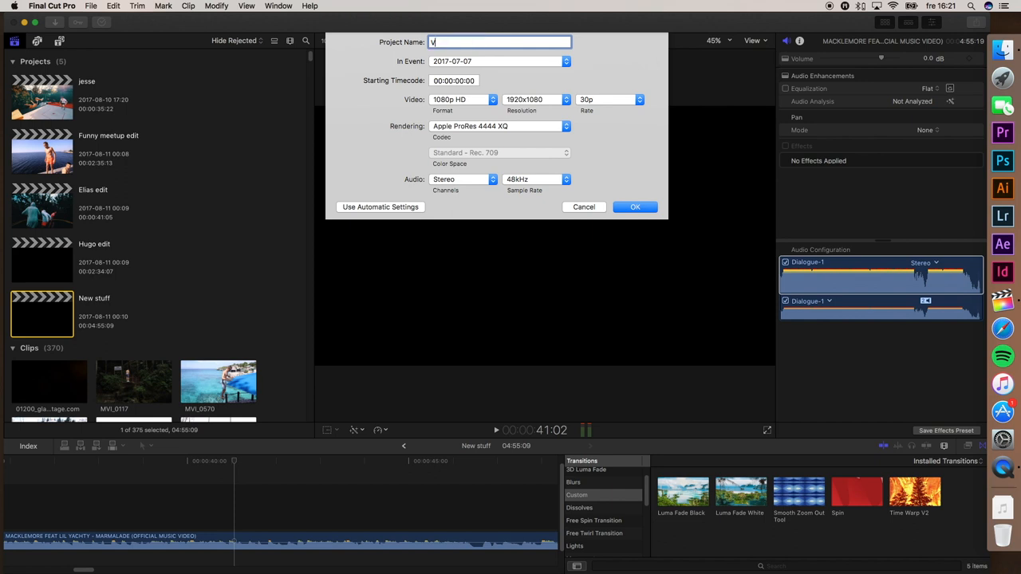
pyautogui.write('ertical')
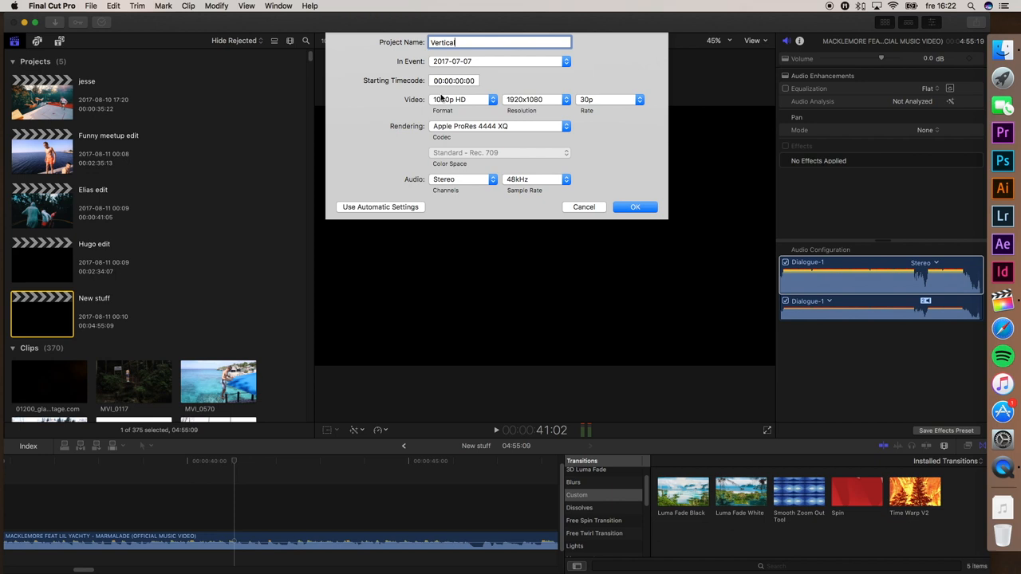
# Set the video format to Custom at 1080 × 1350 with a 30p frame rate.
pyautogui.click(462, 99)
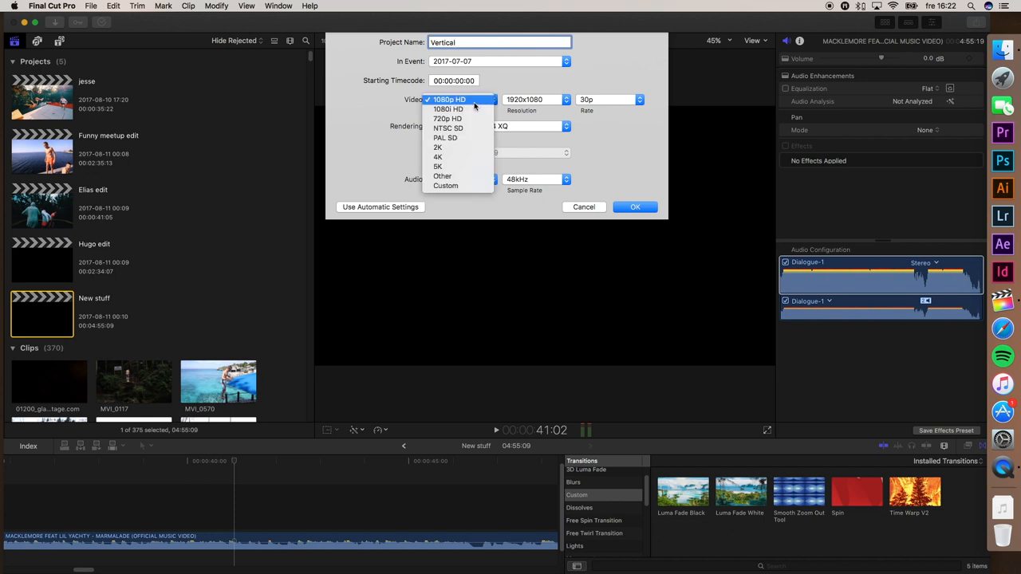
pyautogui.moveTo(459, 195)
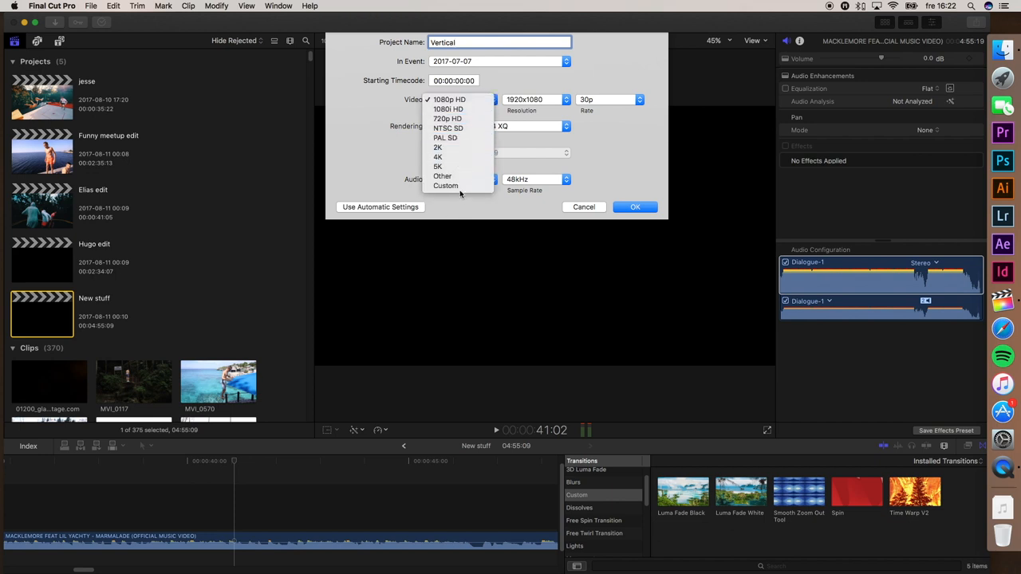
pyautogui.click(445, 185)
pyautogui.write('1080')
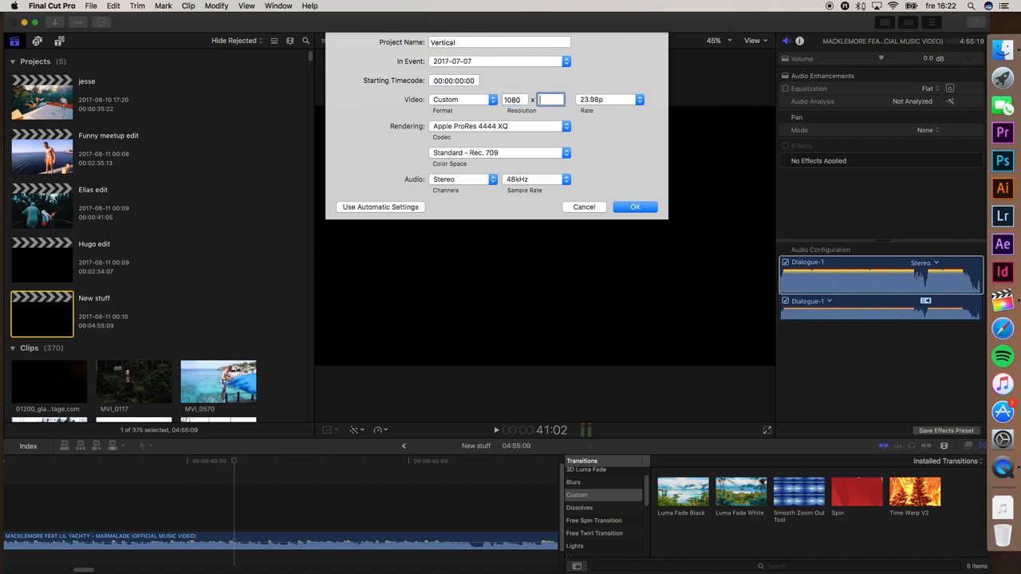
pyautogui.write('1350')
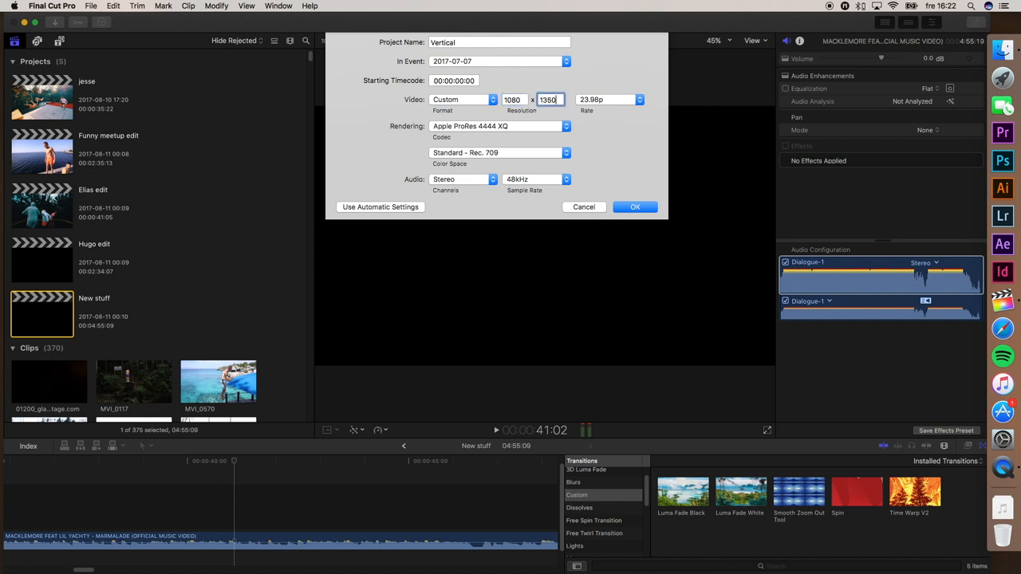
pyautogui.click(638, 99)
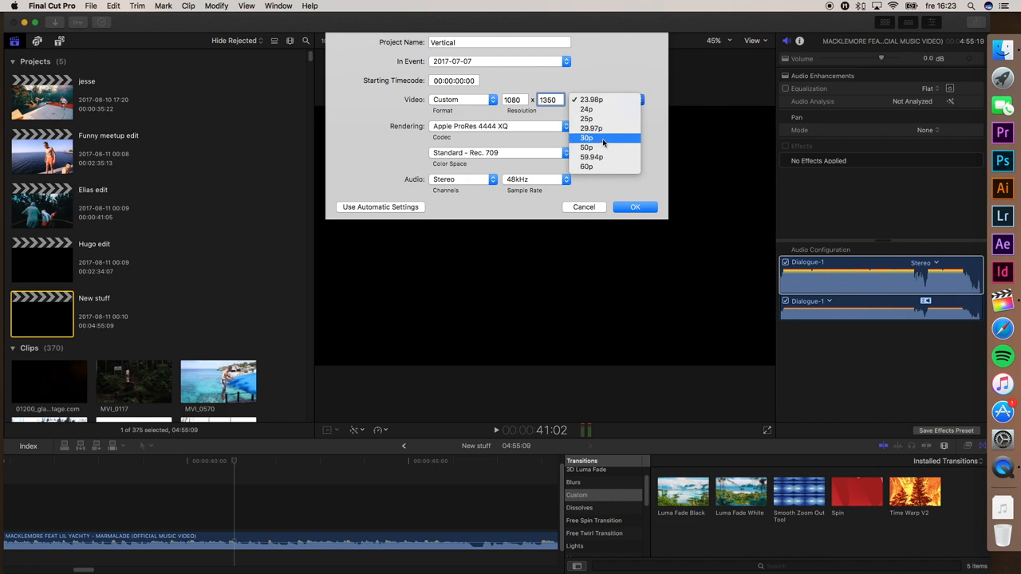
pyautogui.moveTo(594, 147)
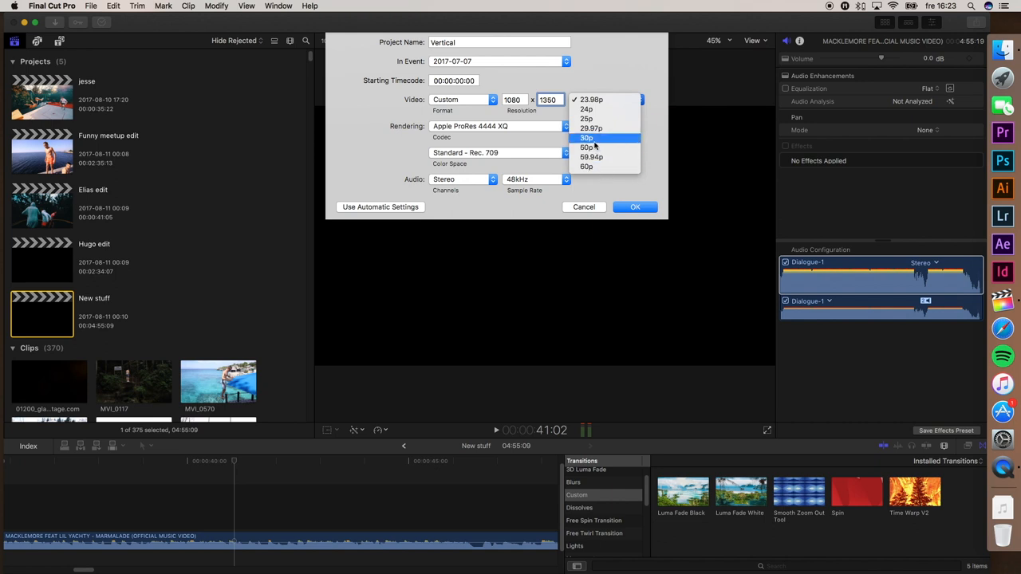
pyautogui.click(587, 137)
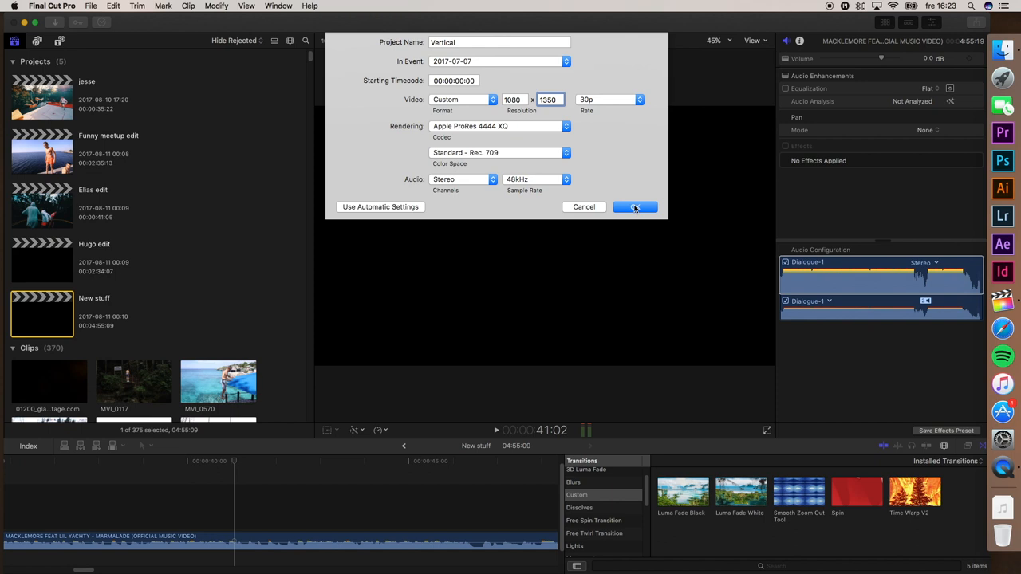
# Create the Vertical project and place the MVI_0537 clip from Finder into its timeline.
pyautogui.click(635, 207)
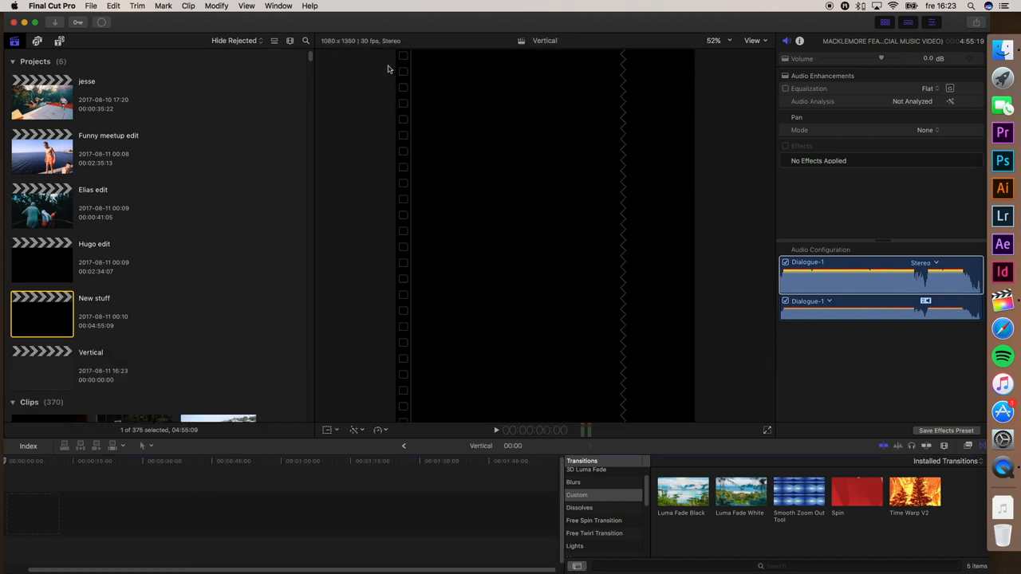
pyautogui.moveTo(380, 383)
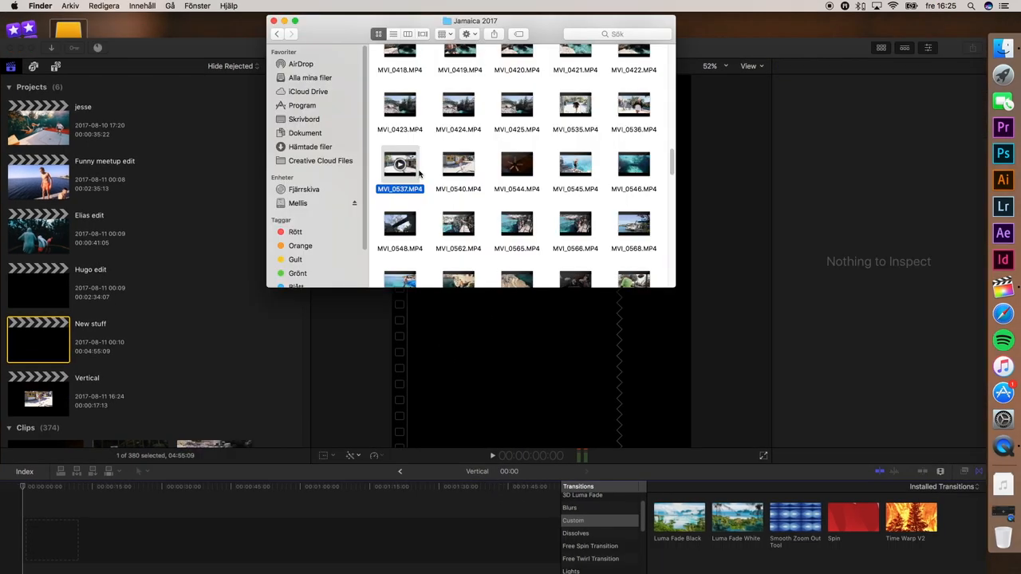
pyautogui.scroll(3)
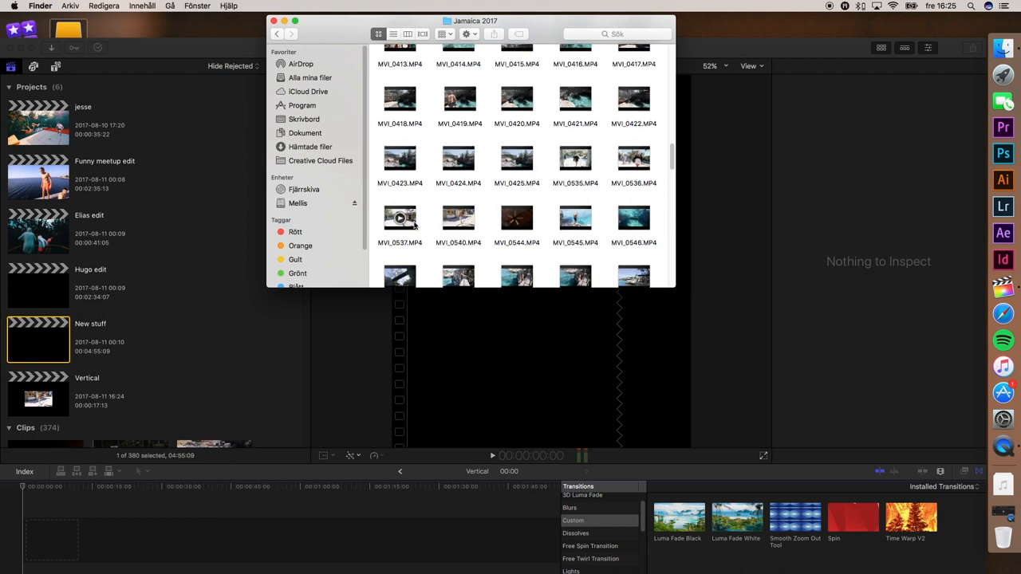
pyautogui.click(399, 217)
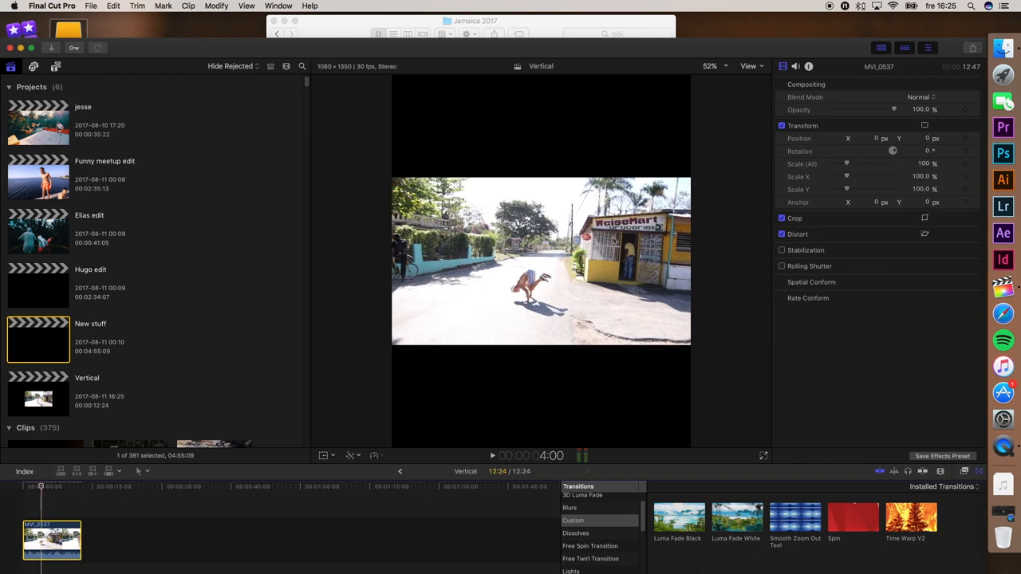
pyautogui.moveTo(925, 132)
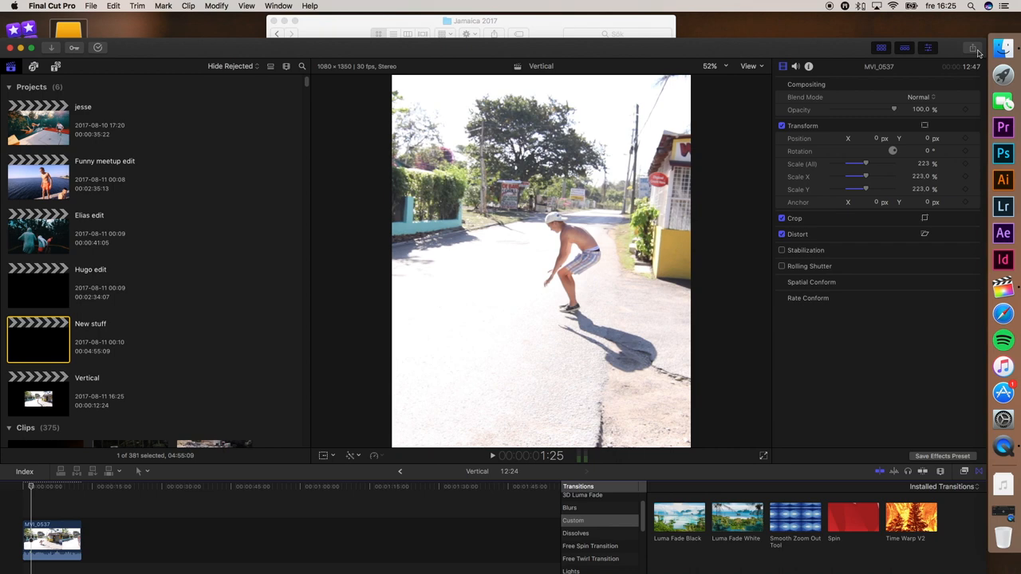
# Share as a Master File and check its settings show a 1080 × 1350 resolution.
pyautogui.click(972, 48)
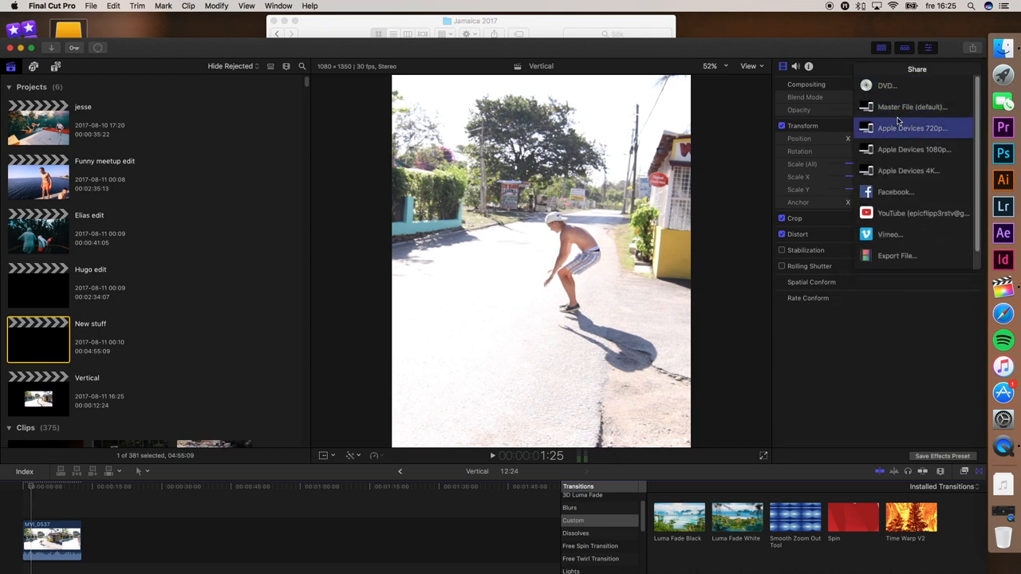
pyautogui.click(973, 47)
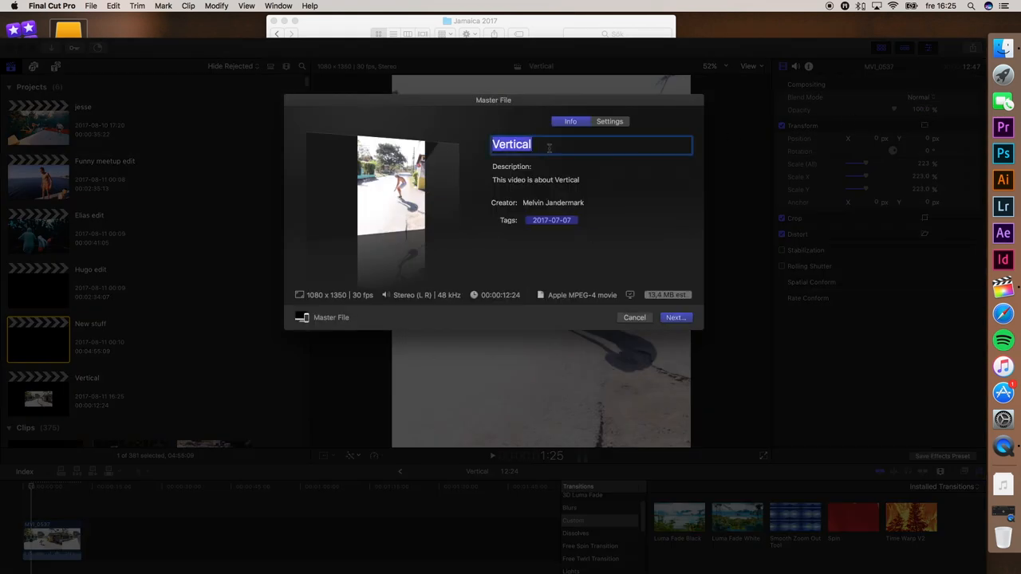
pyautogui.moveTo(603, 137)
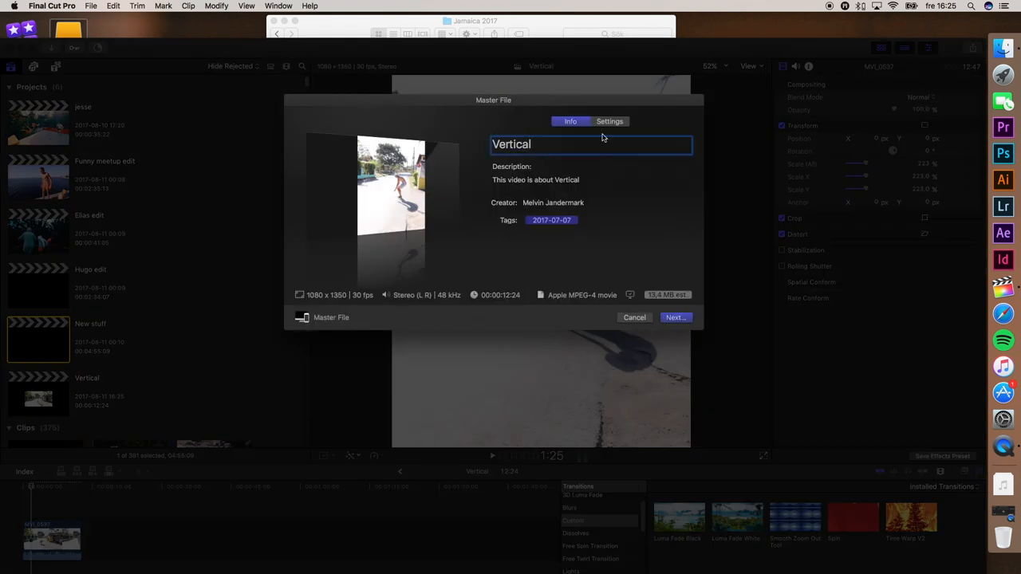
pyautogui.click(609, 121)
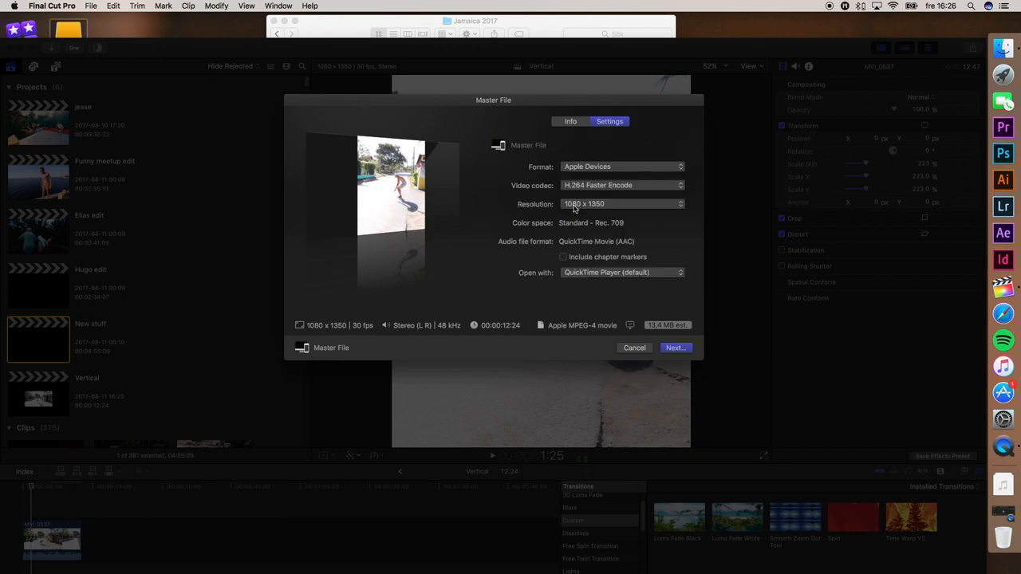
pyautogui.click(1003, 223)
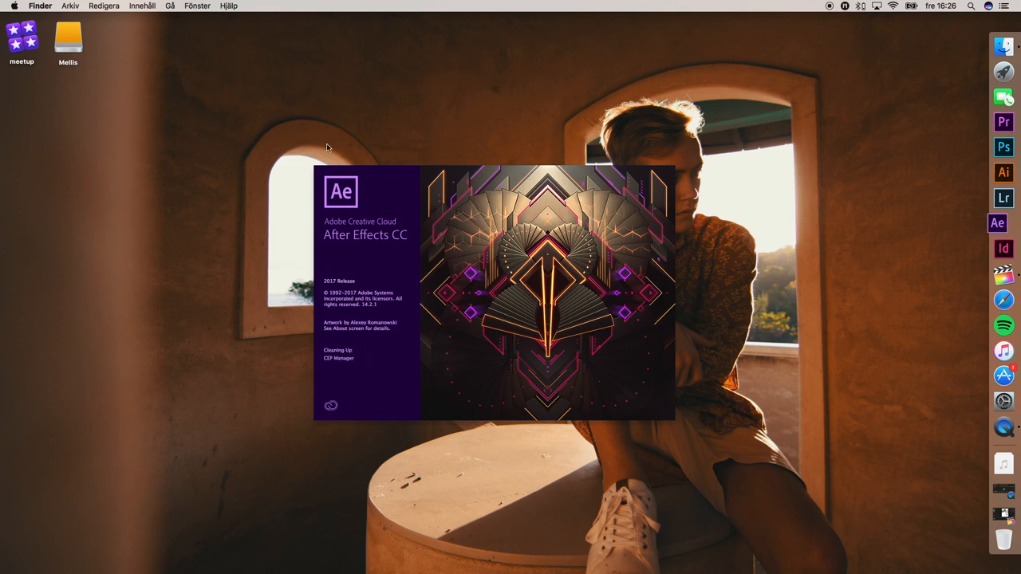
pyautogui.moveTo(134, 76)
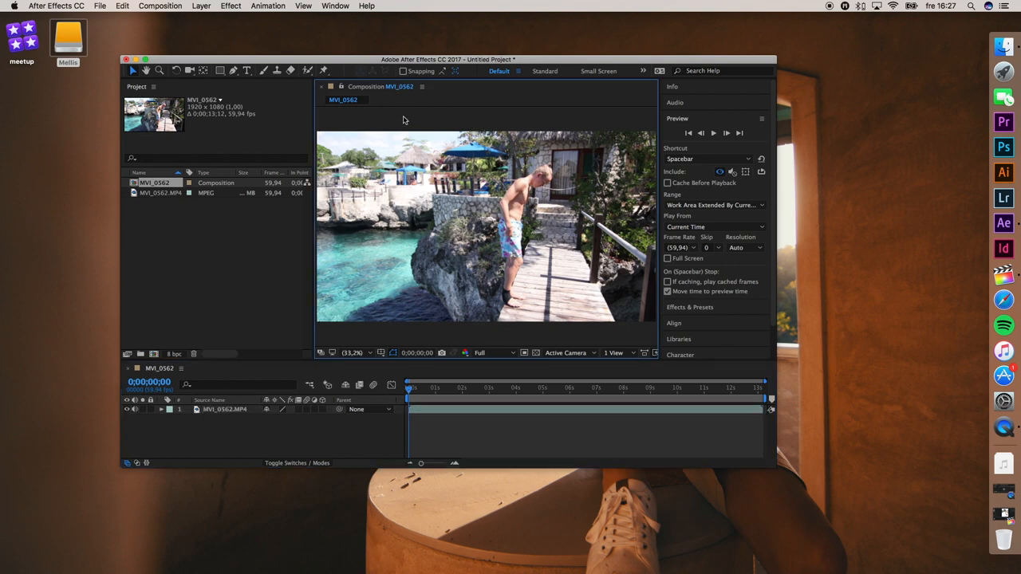
pyautogui.moveTo(163, 13)
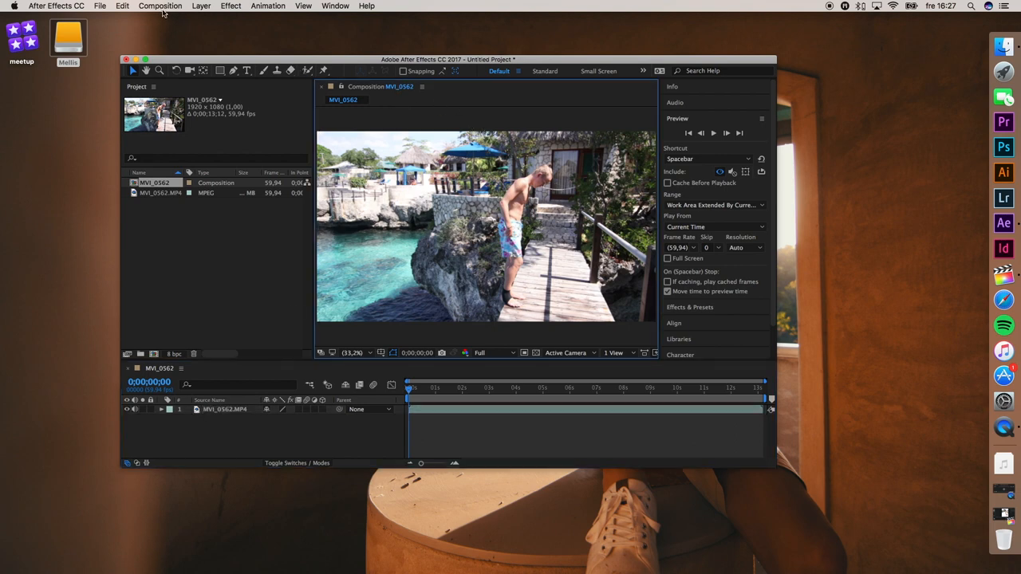
# Set the MVI_0562 composition to 1080 wide by 1350 high in Composition Settings.
pyautogui.click(159, 6)
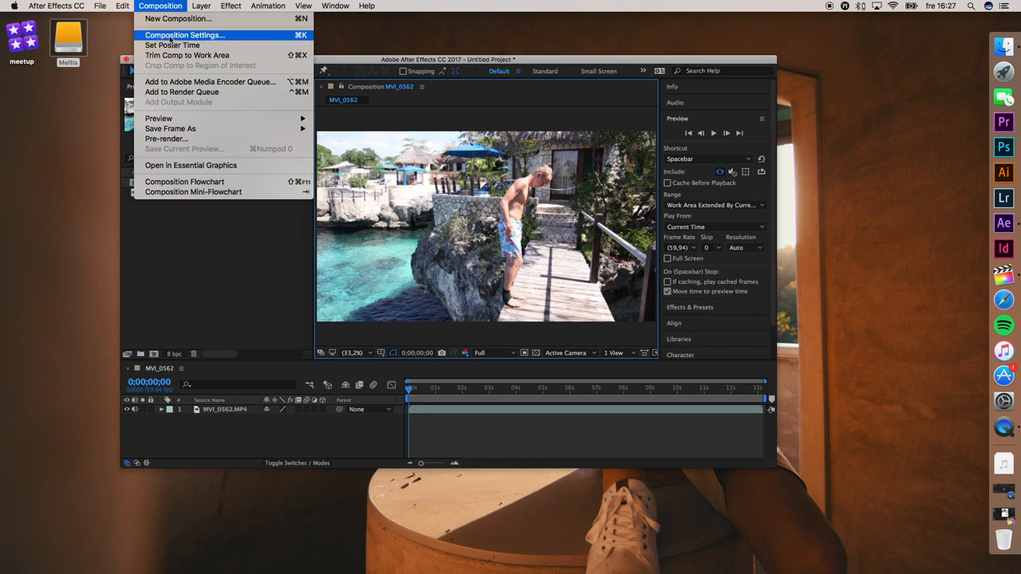
pyautogui.click(185, 36)
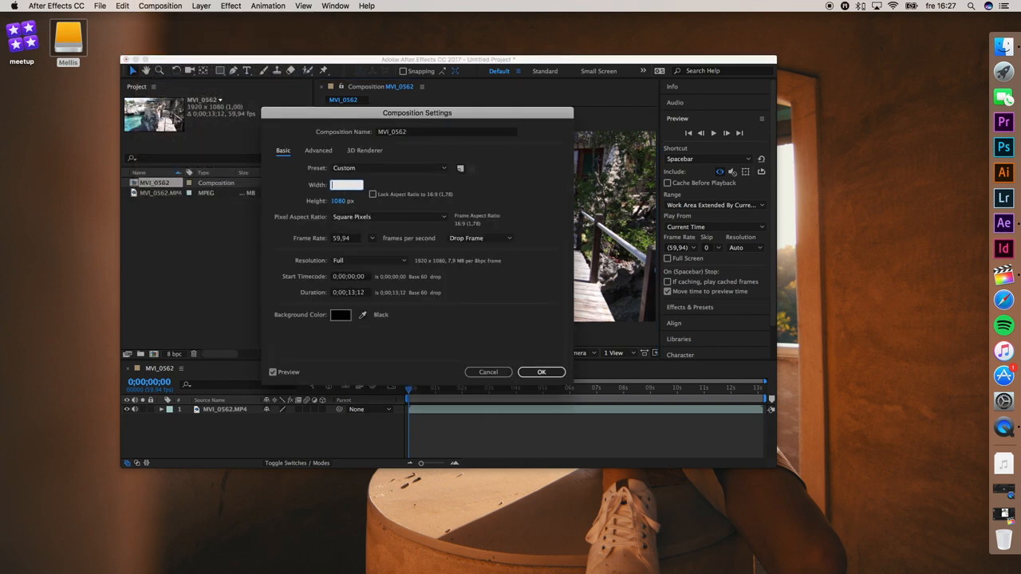
pyautogui.write('1080 px')
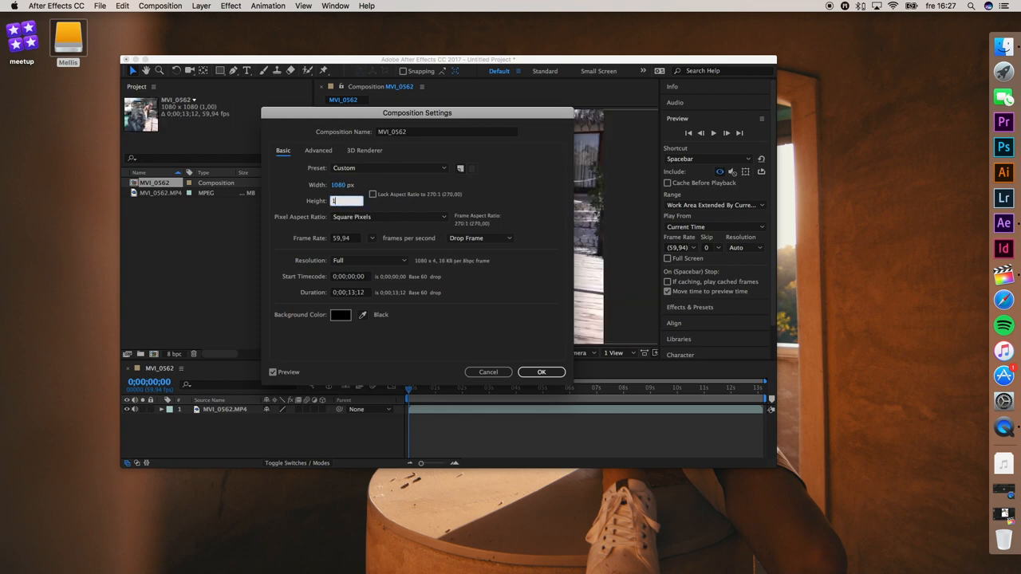
pyautogui.write('1350')
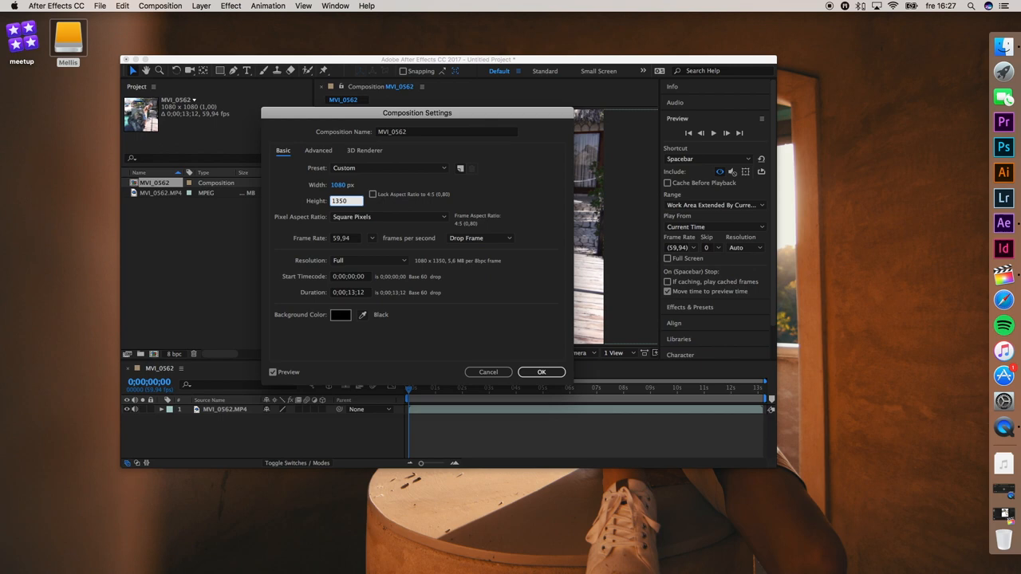
pyautogui.click(540, 372)
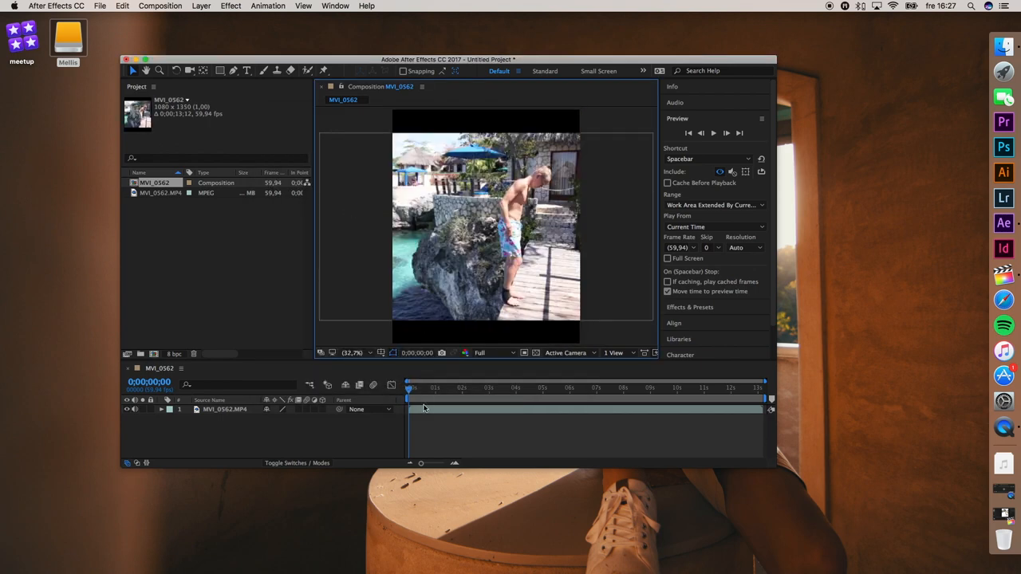
# Scrub the MVI_0562 layer's Scale up until the clip fills the vertical frame.
pyautogui.click(428, 388)
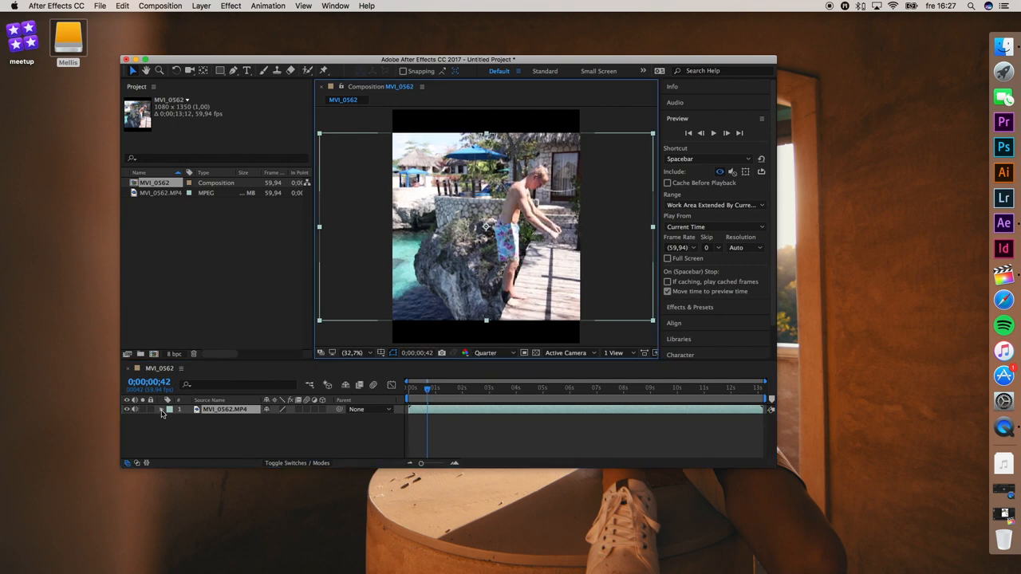
pyautogui.click(161, 408)
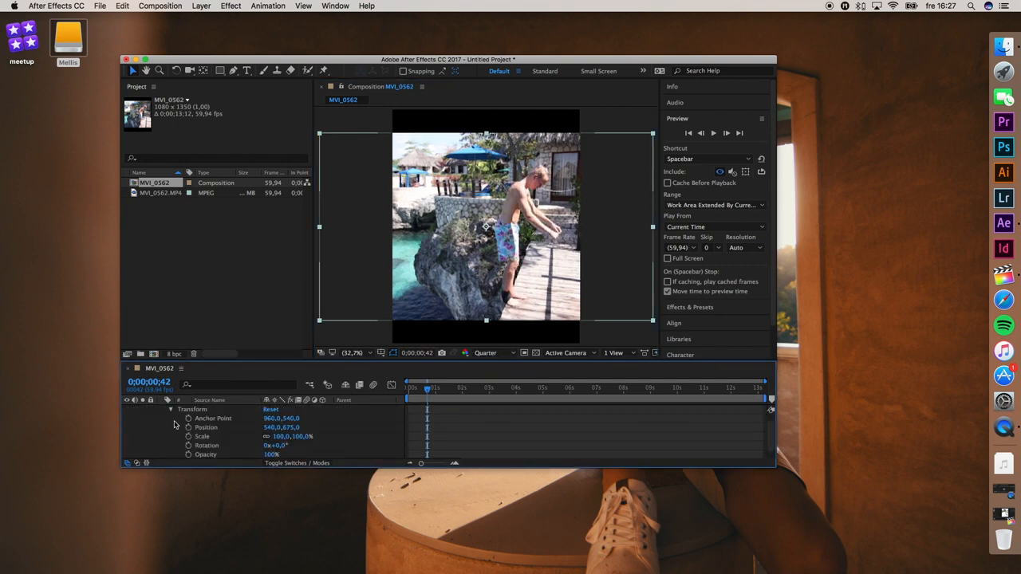
pyautogui.moveTo(281, 437); pyautogui.dragTo(226, 437)
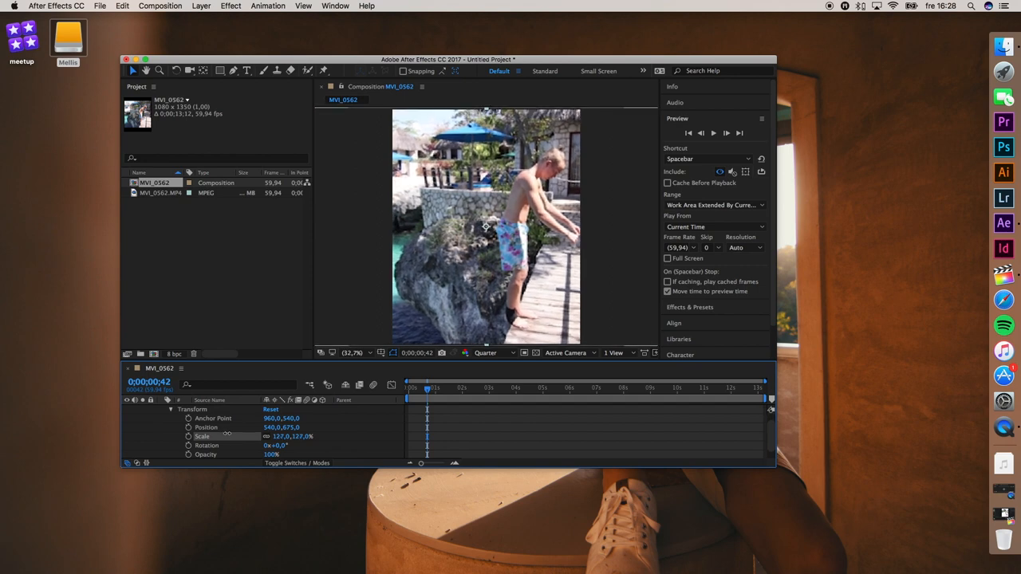
pyautogui.moveTo(380, 265)
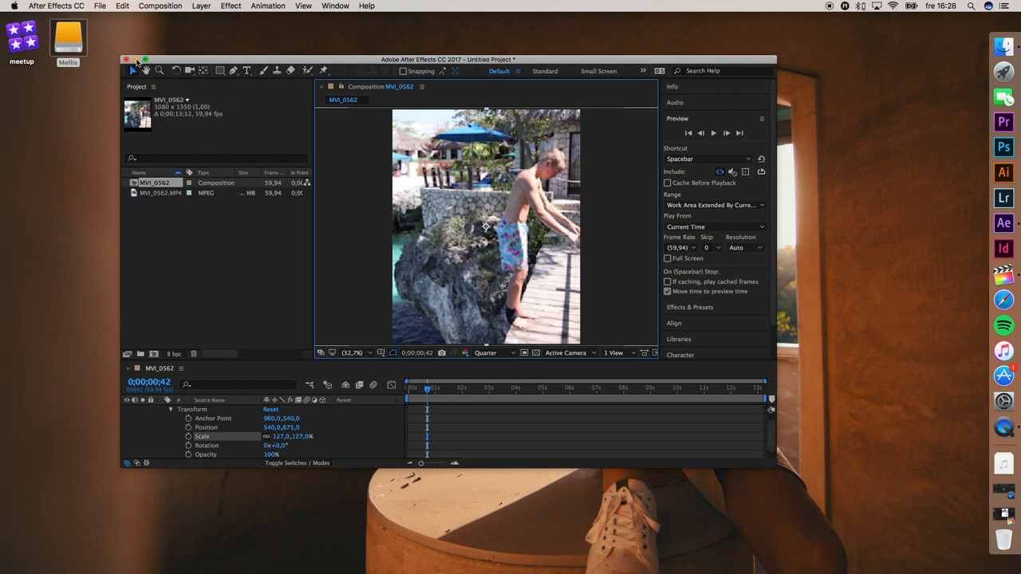
pyautogui.moveTo(190, 61)
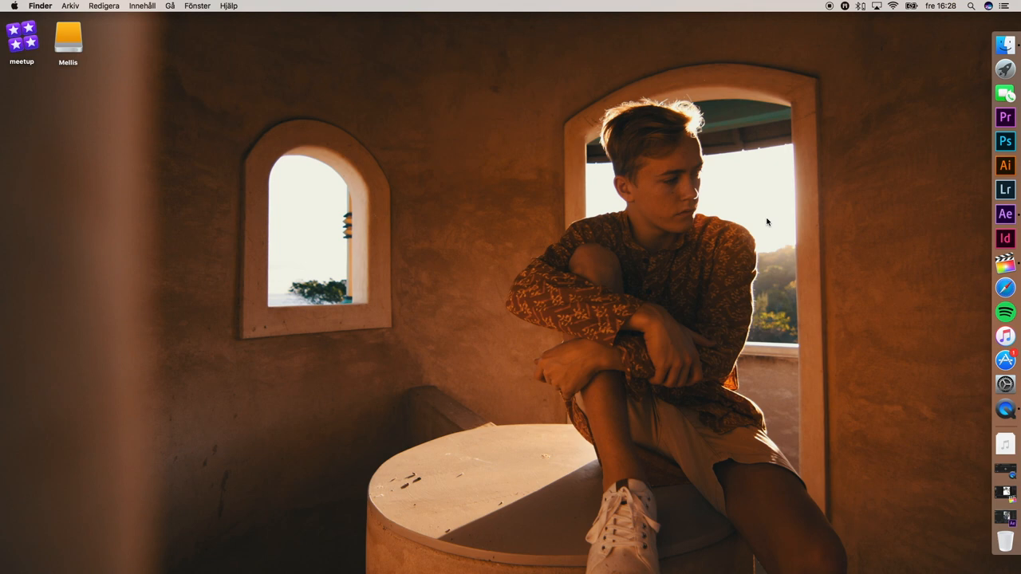
pyautogui.moveTo(810, 41)
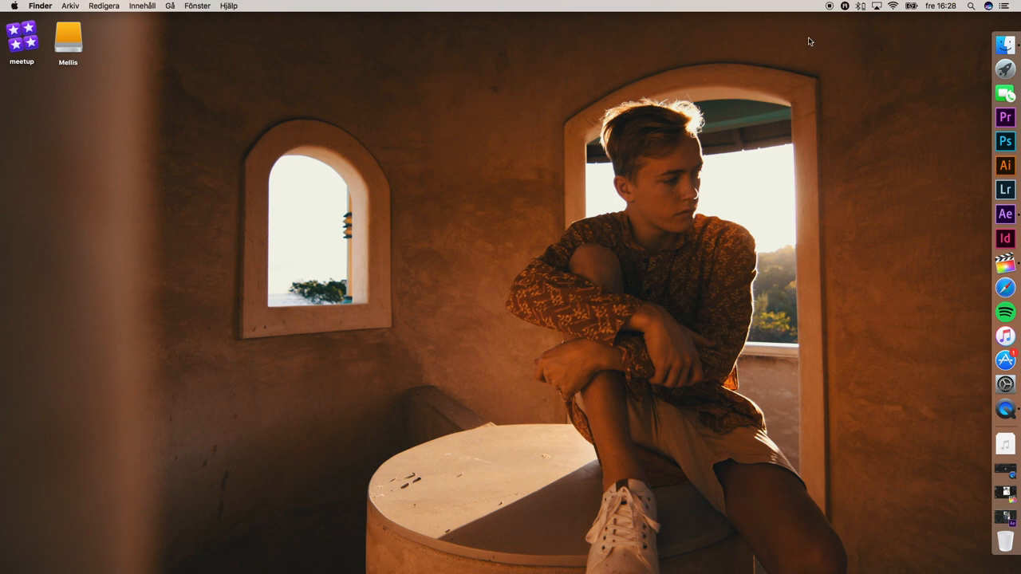
pyautogui.moveTo(829, 17)
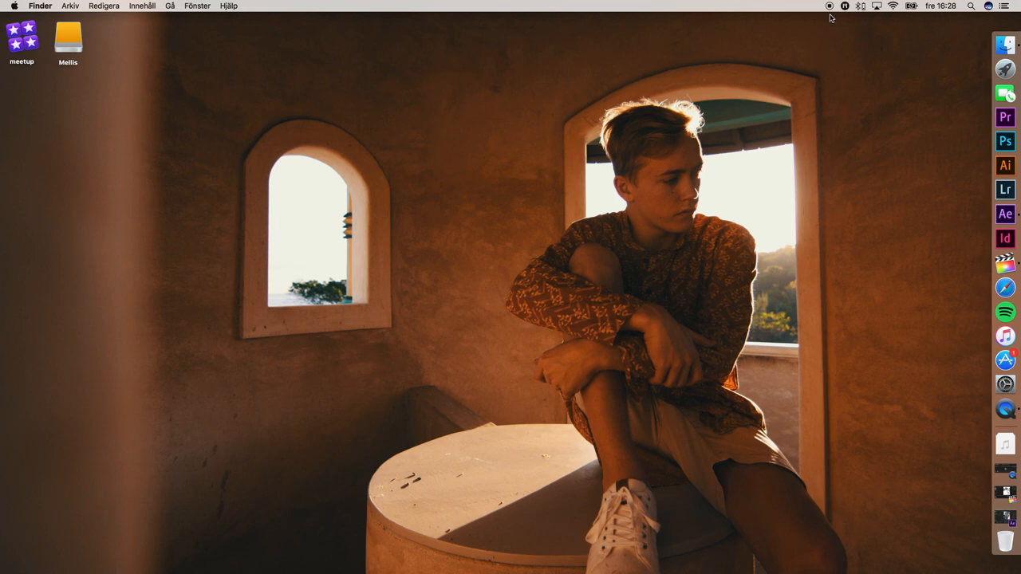